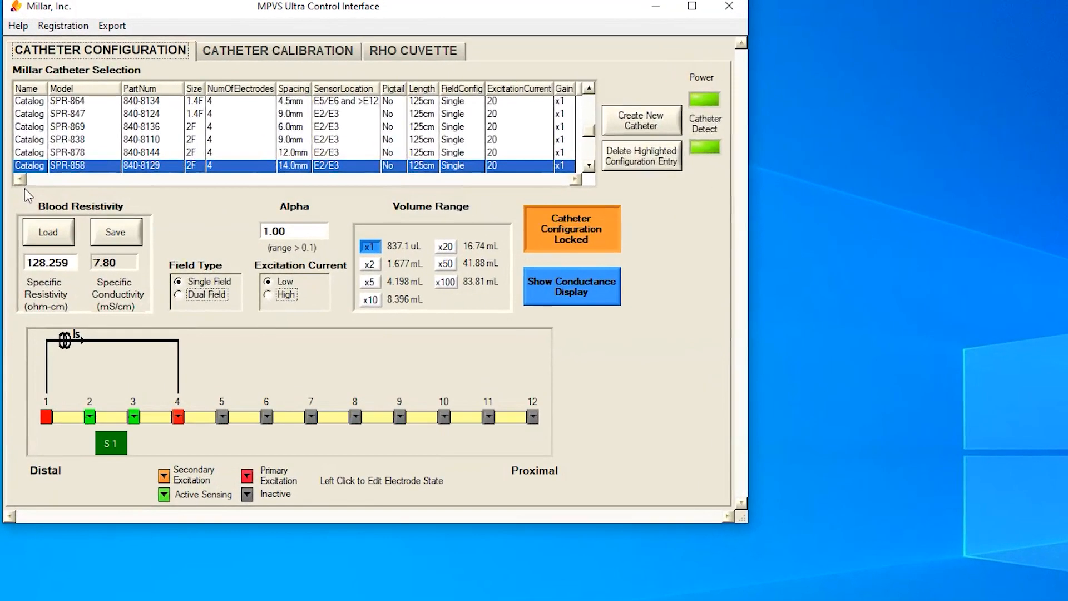
mouse_move(482, 228)
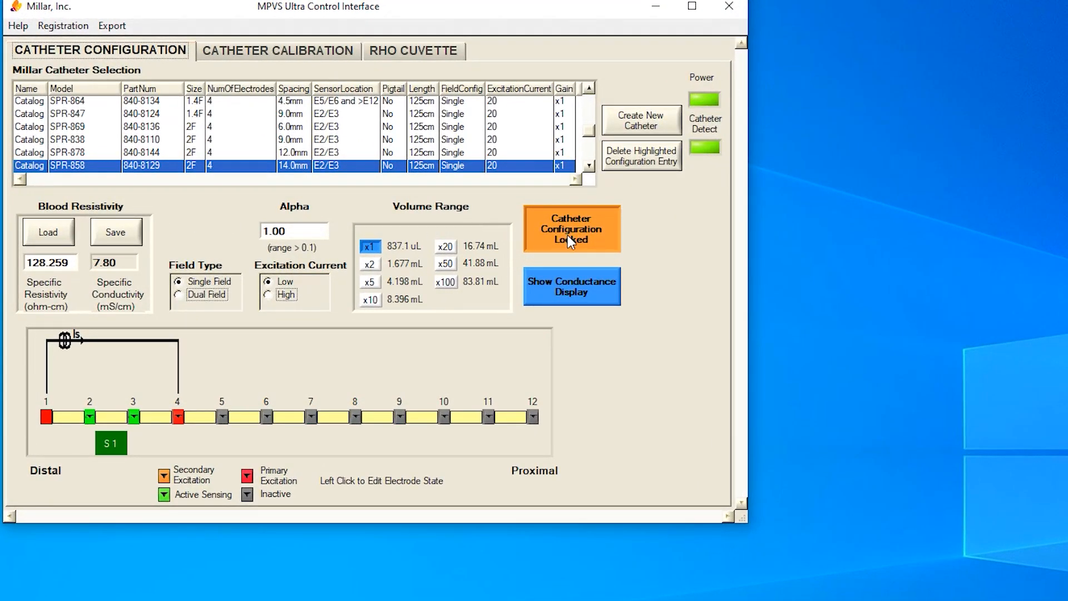
Step: Select and lock the SPR-838 catheter configuration, then go to Catheter Calibration
left_click(570, 229)
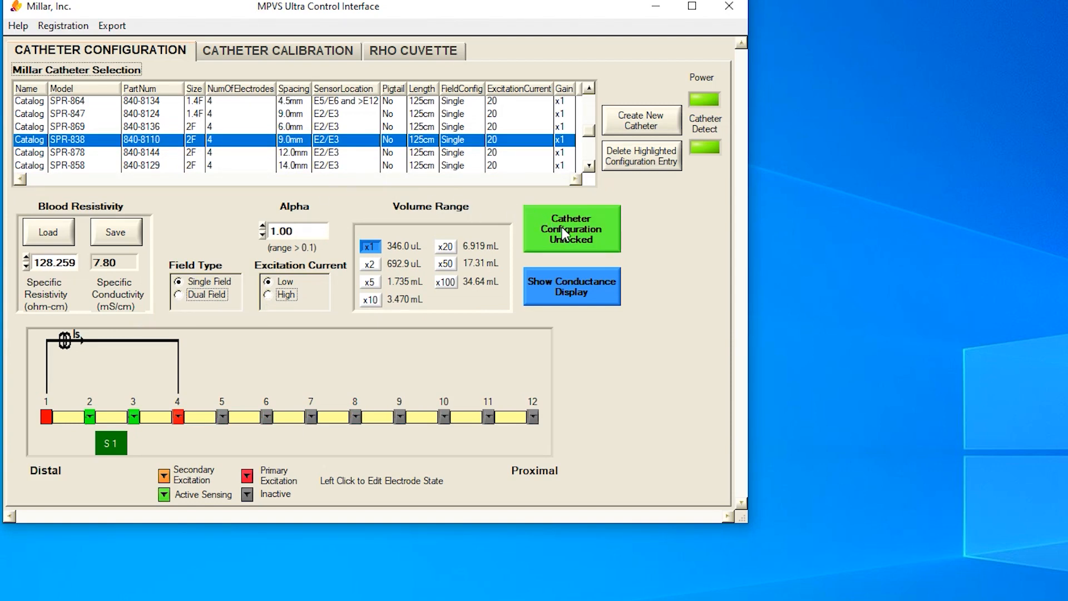
left_click(571, 229)
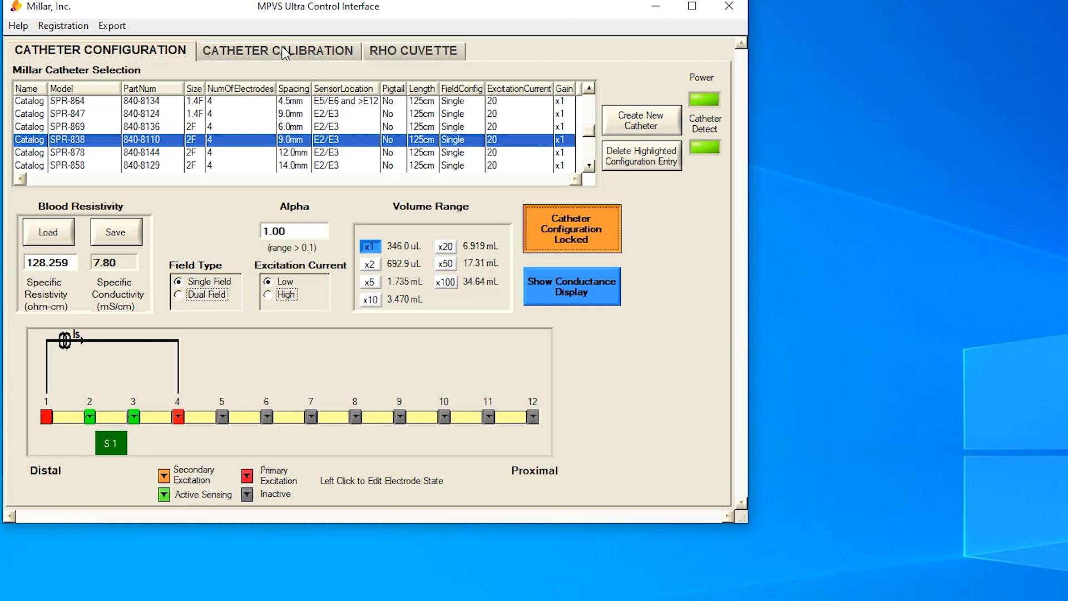
left_click(278, 50)
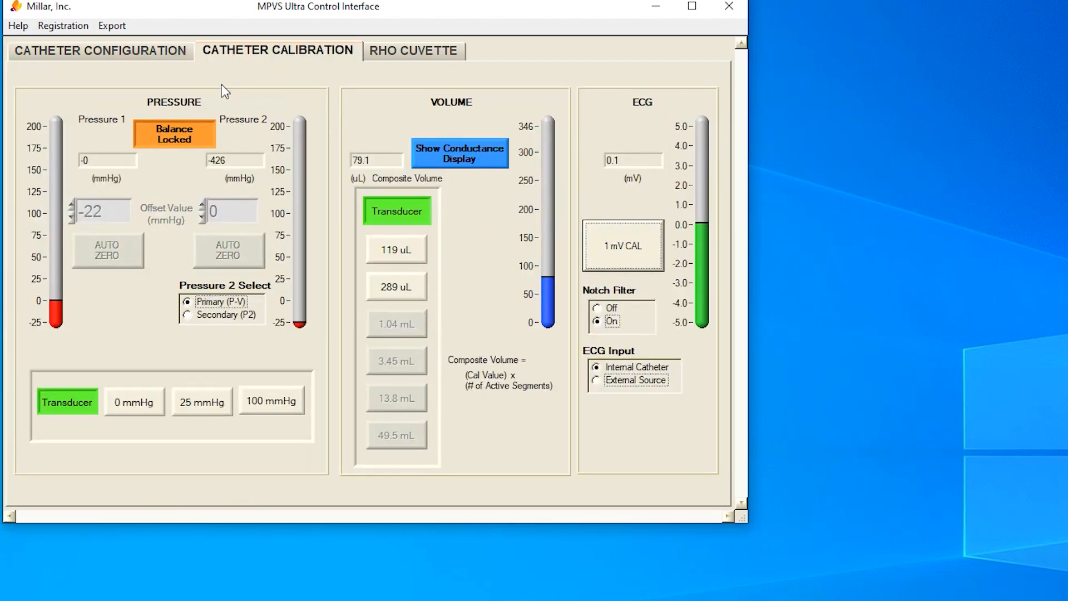
Step: Unlock the balance, auto-zero Pressure 1, and relock the balance
left_click(173, 133)
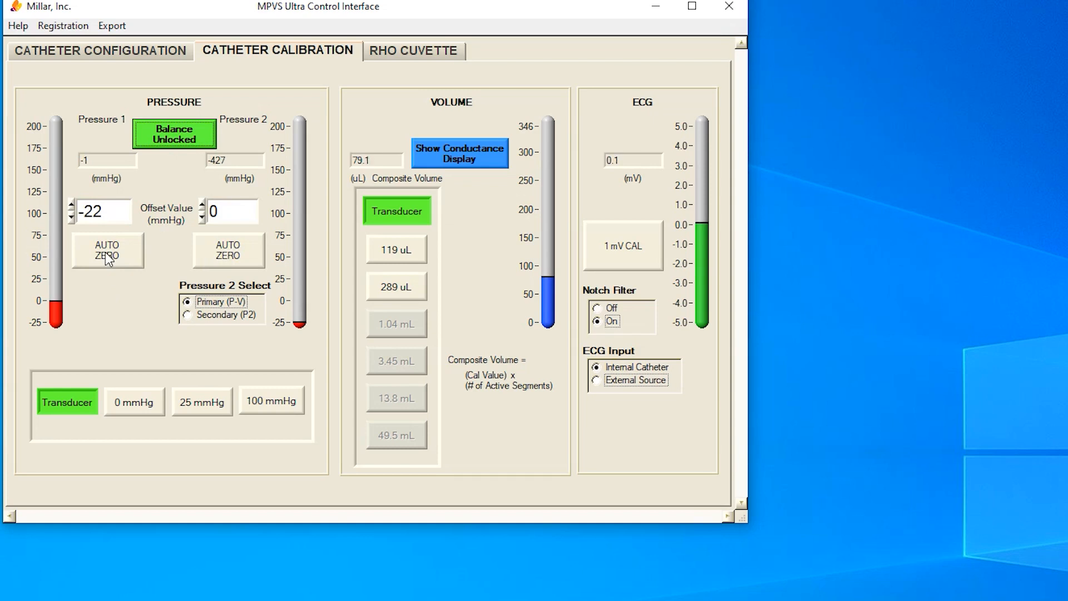
left_click(107, 250)
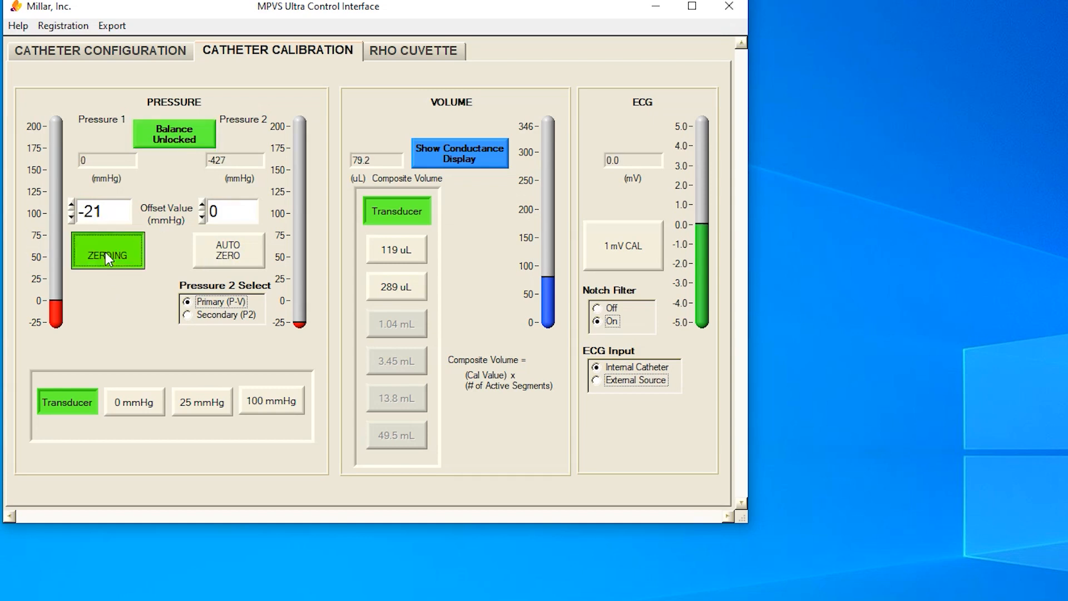
left_click(107, 250)
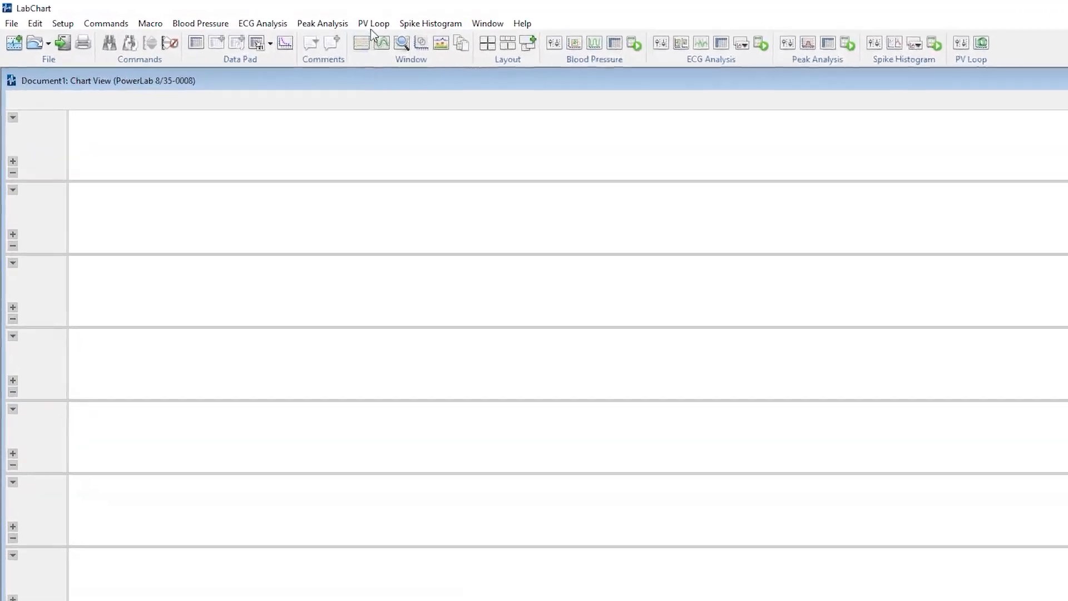
Step: Configure the PV Loop workflow as Small mammal with pressure on Channel 1 and volume on Channel 2
left_click(374, 24)
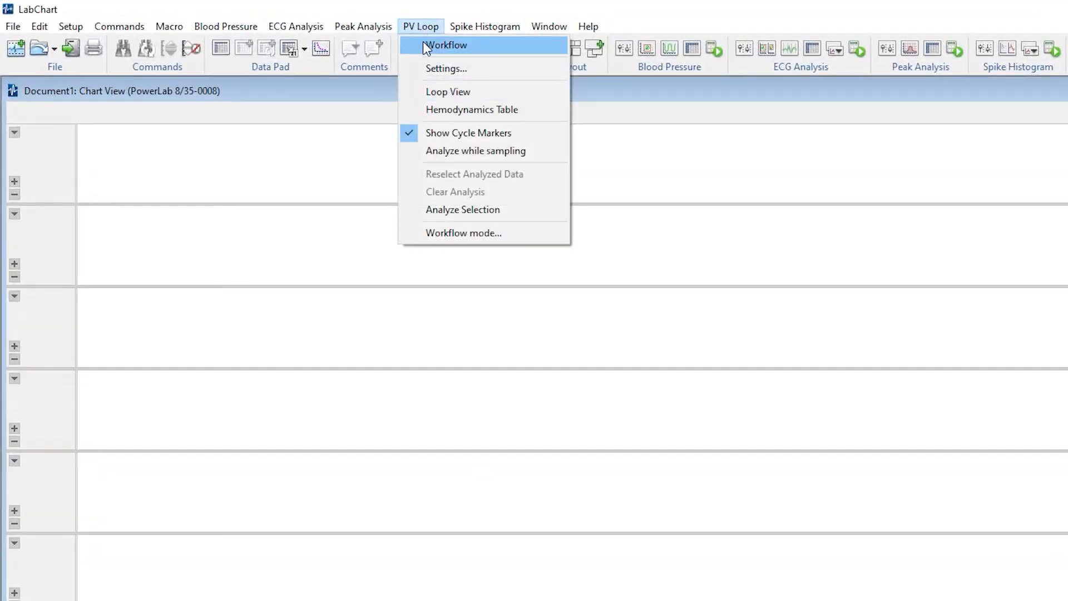
left_click(447, 45)
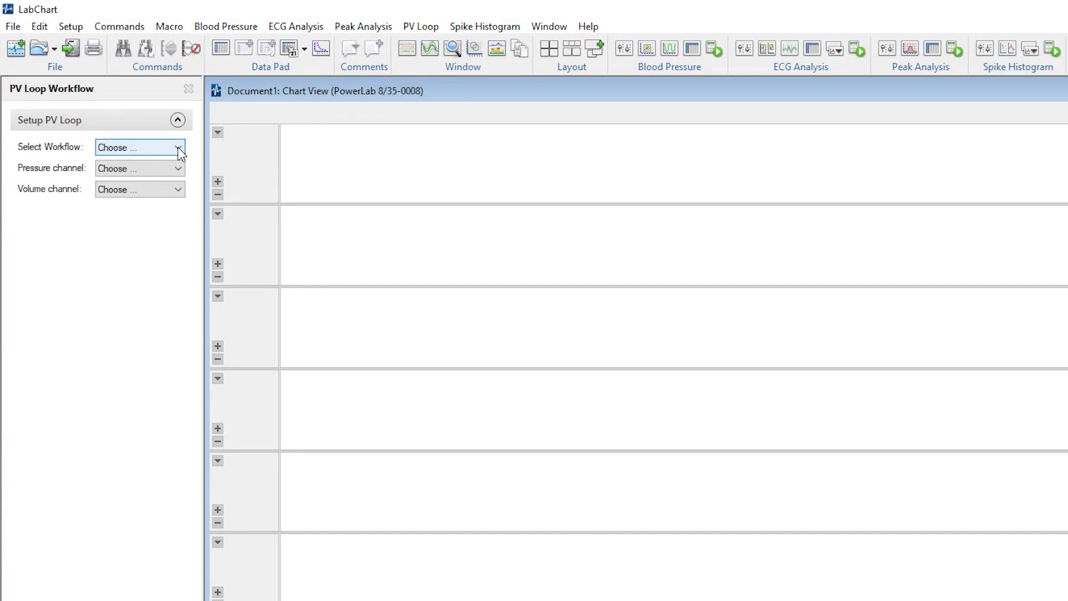
left_click(178, 147)
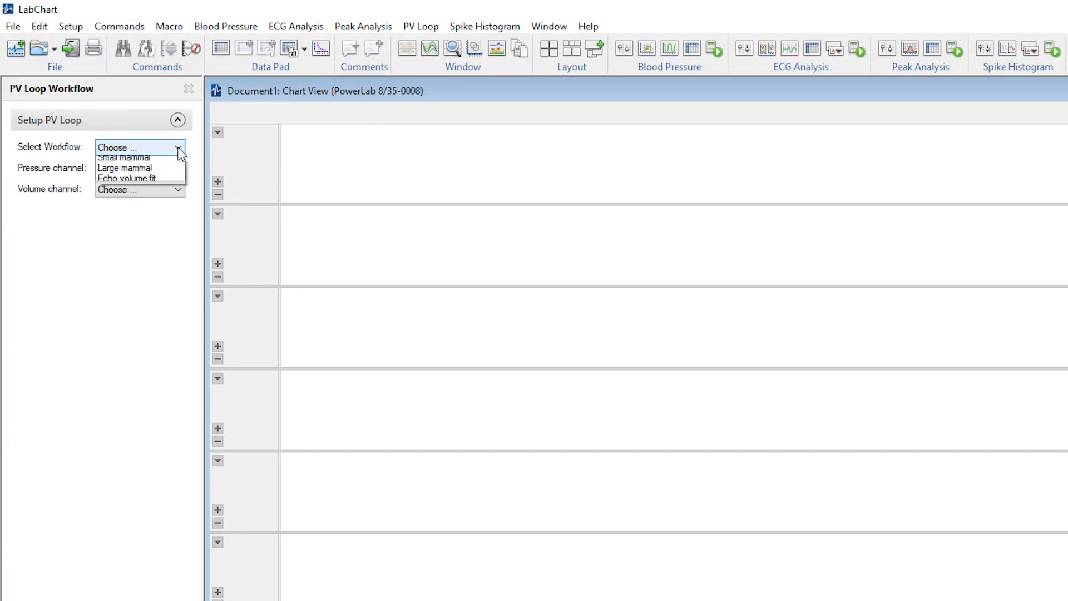
mouse_move(126, 162)
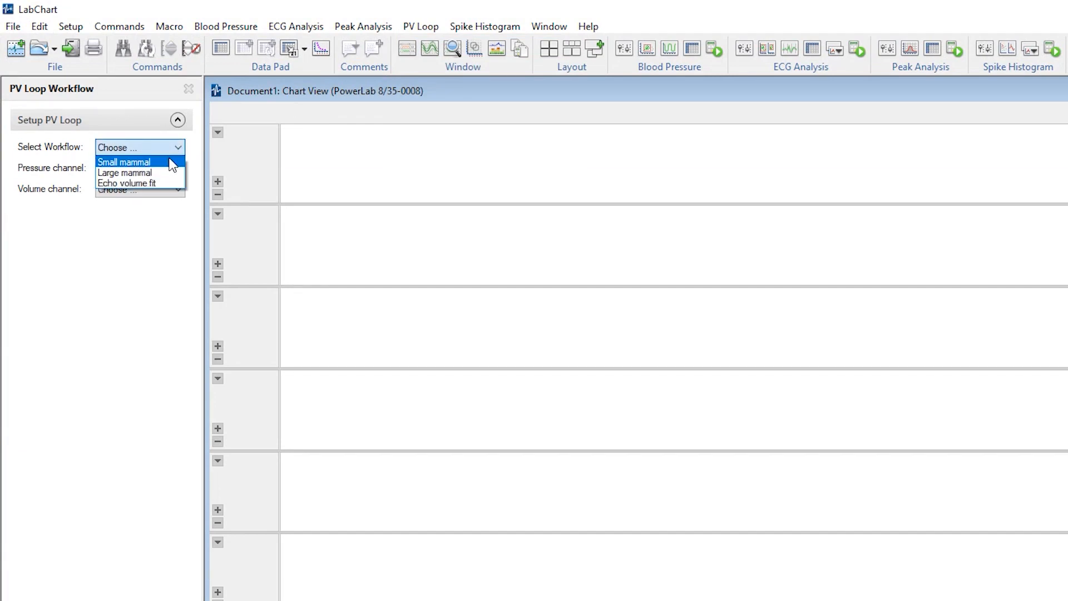
left_click(123, 161)
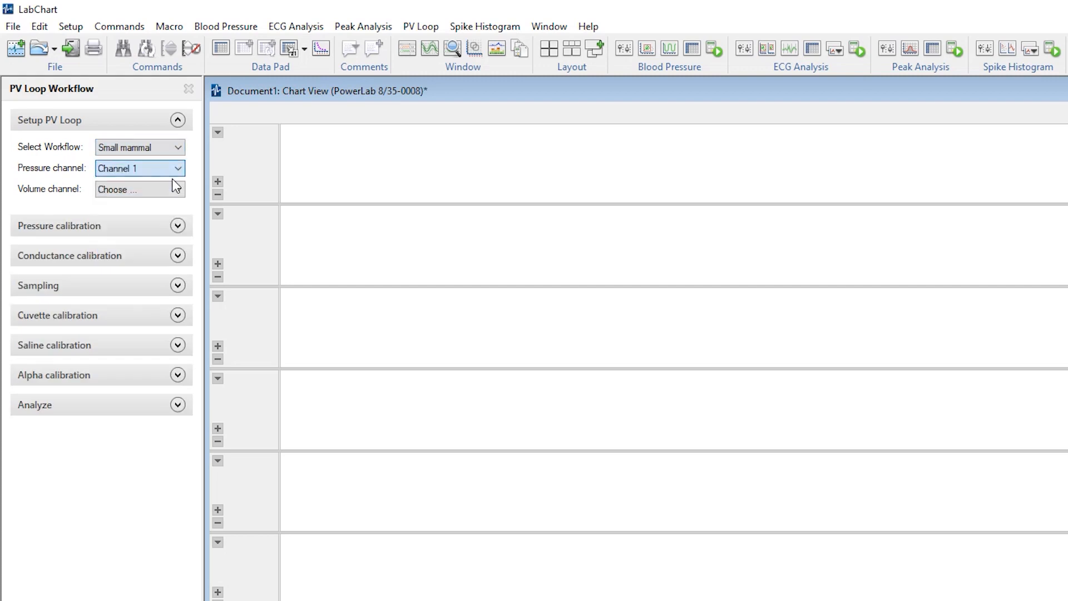
left_click(141, 189)
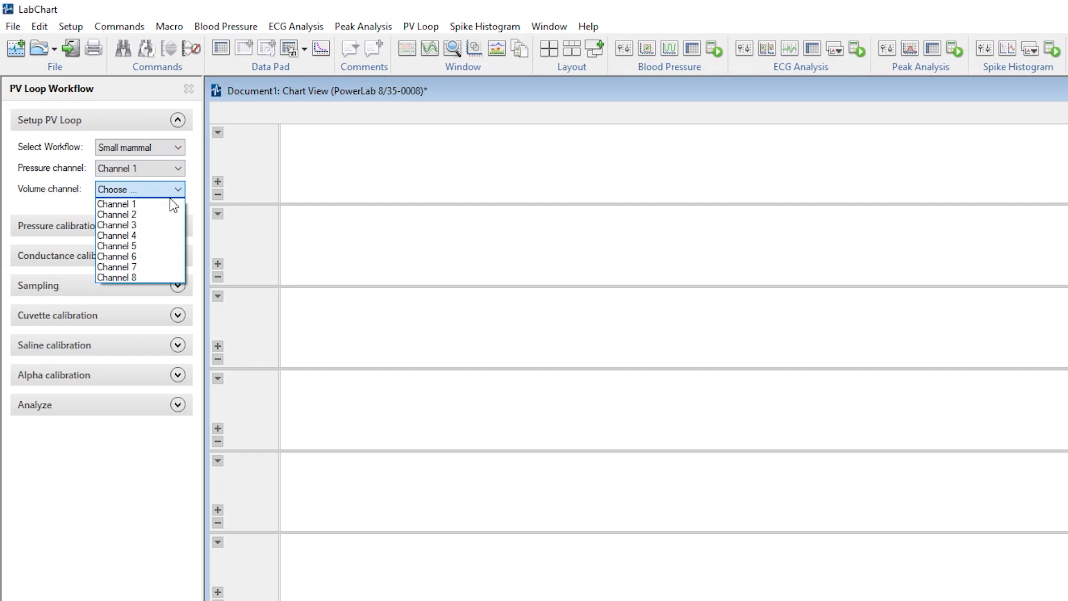
left_click(117, 213)
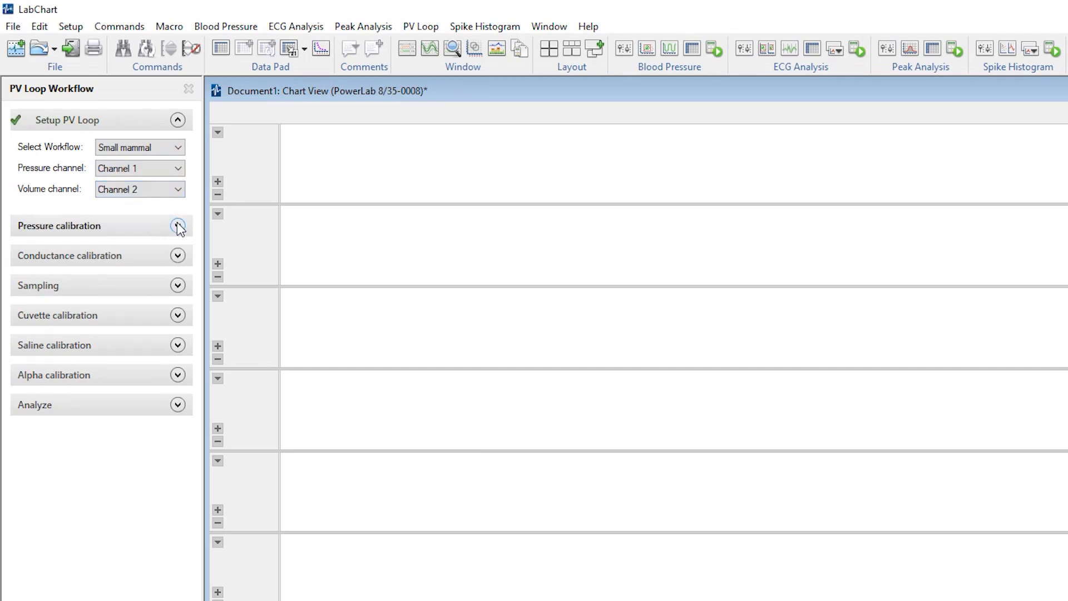
Step: Start pressure-calibration recording and output 25 mmHg then 100 mmHg steps from MPVS
left_click(177, 226)
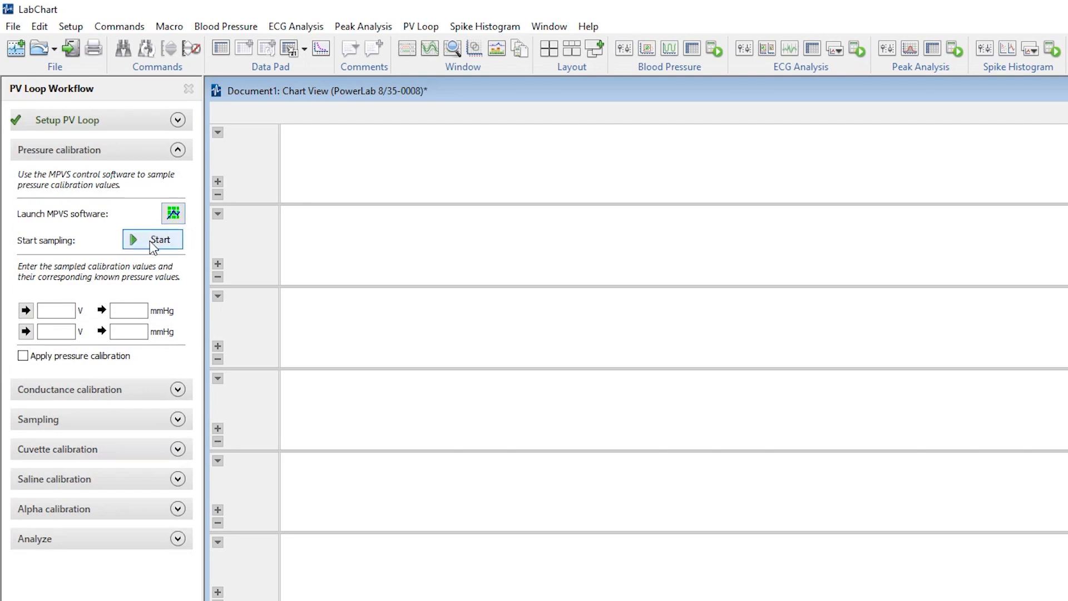
left_click(152, 239)
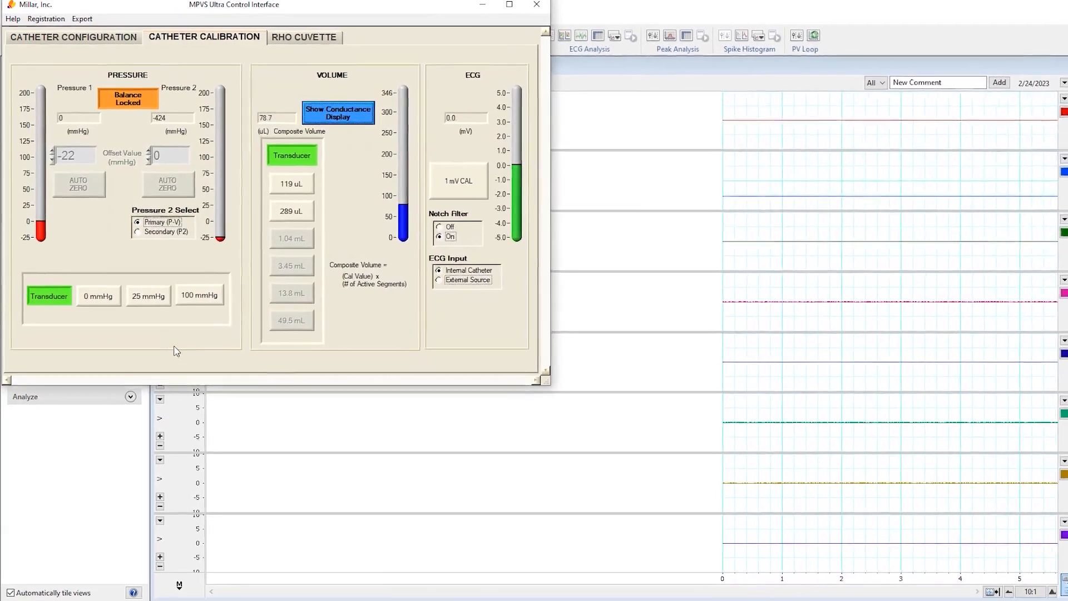
left_click(148, 296)
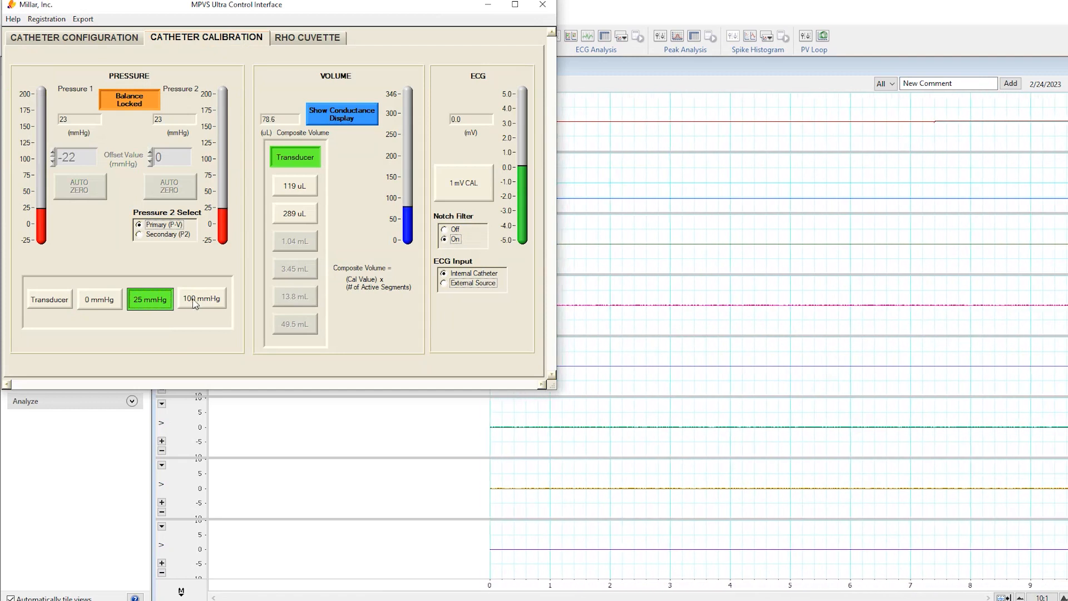
left_click(201, 298)
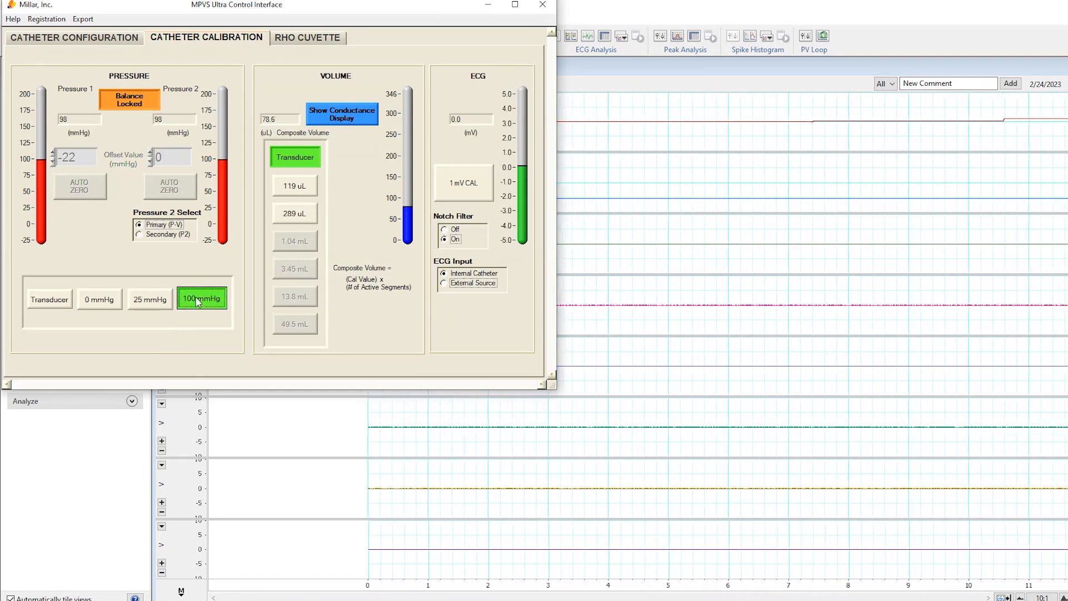
left_click(48, 299)
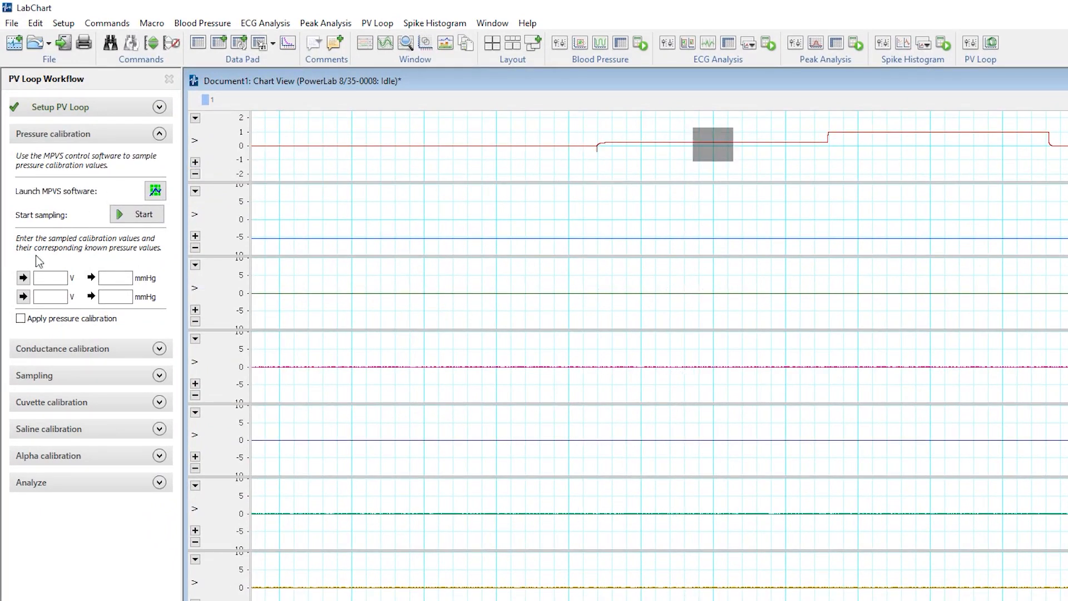
Step: Pair 0.238 V with 25 mmHg and 0.9868 V with 100 mmHg, then apply pressure calibration to channel 1
left_click(22, 277)
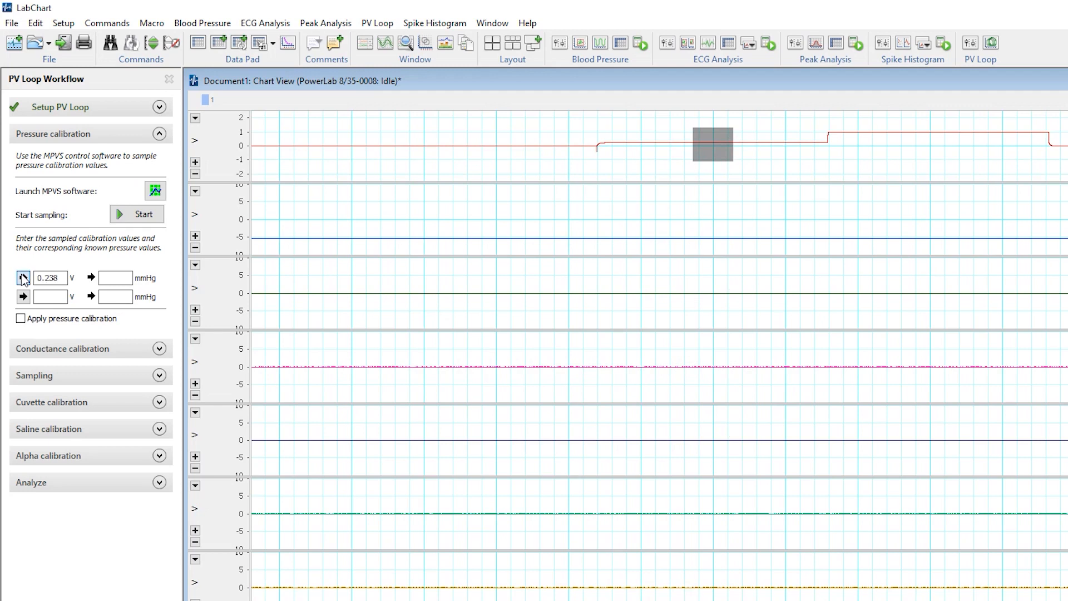
left_click(114, 277)
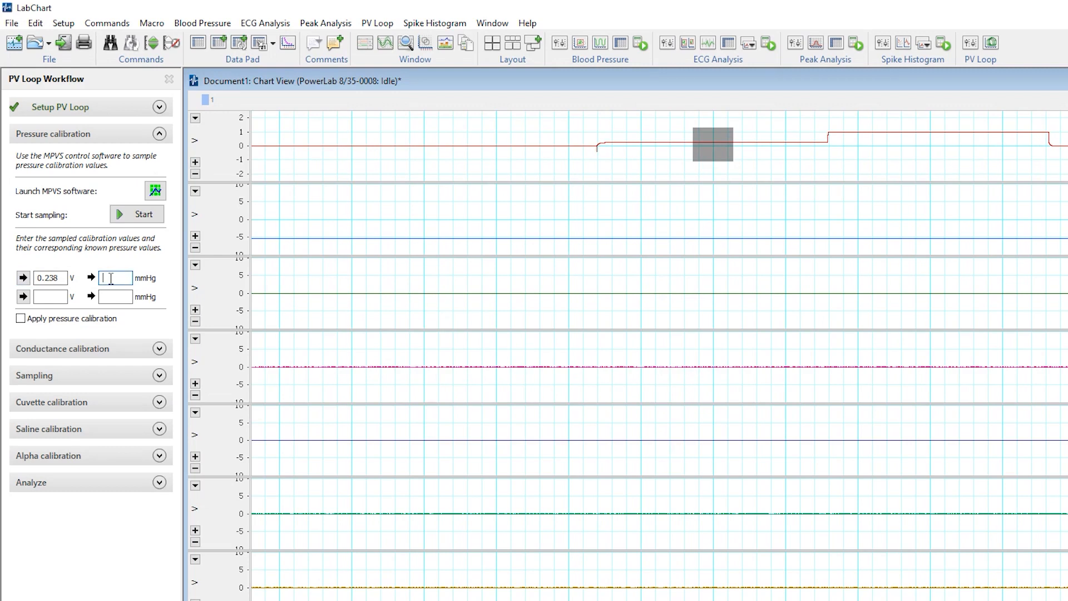
type("25")
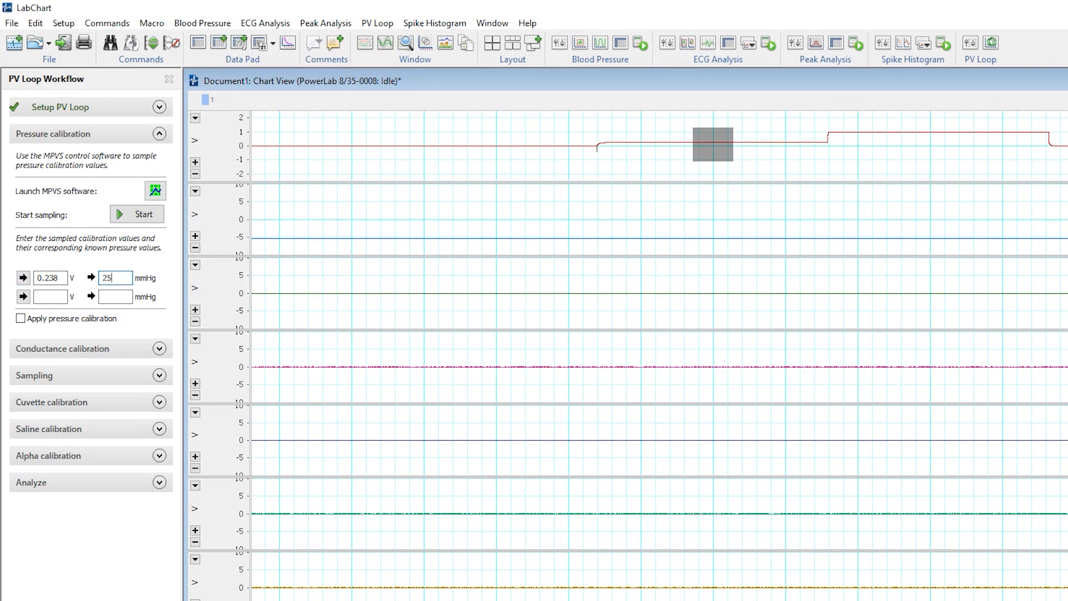
mouse_move(717, 192)
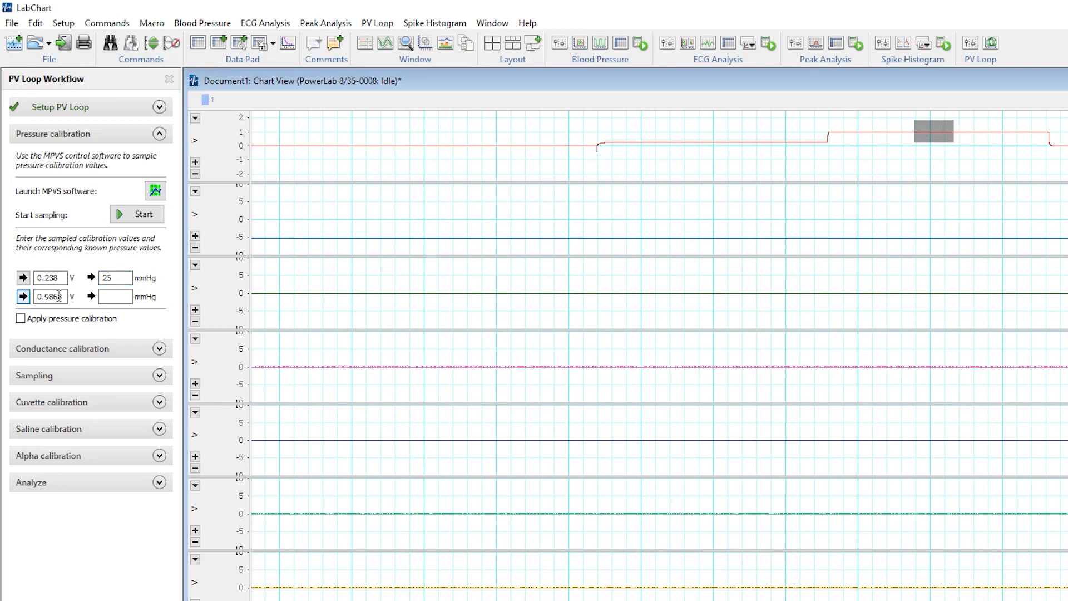
type("100")
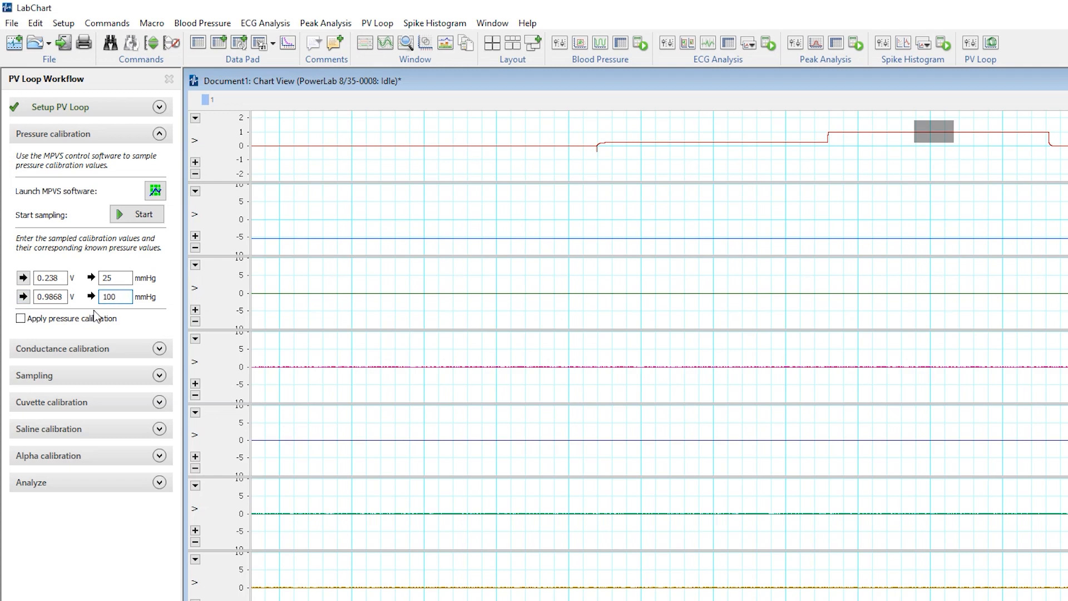
left_click(20, 318)
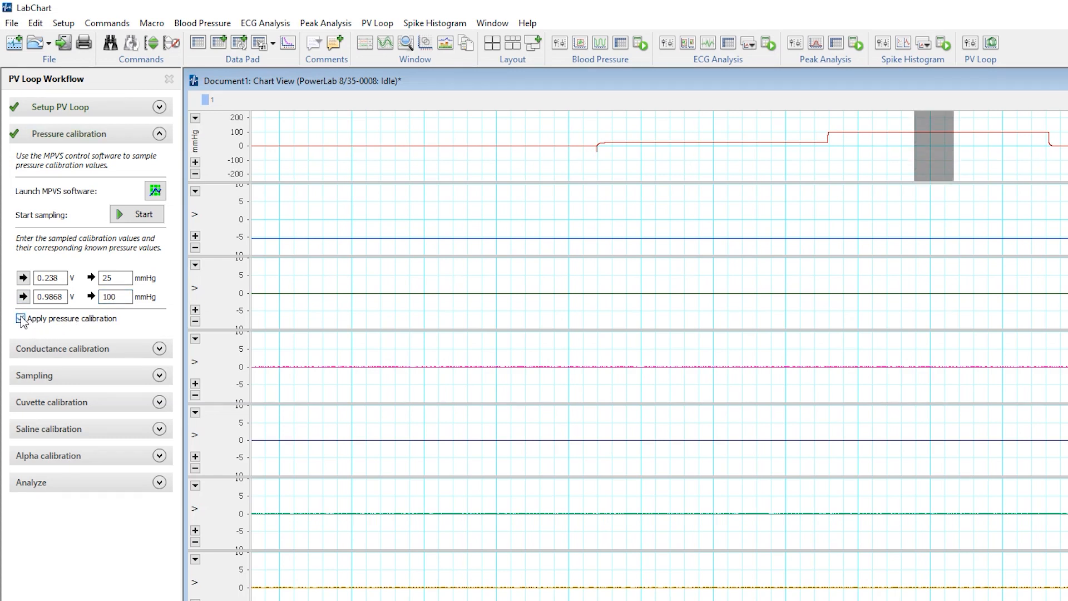
left_click(20, 318)
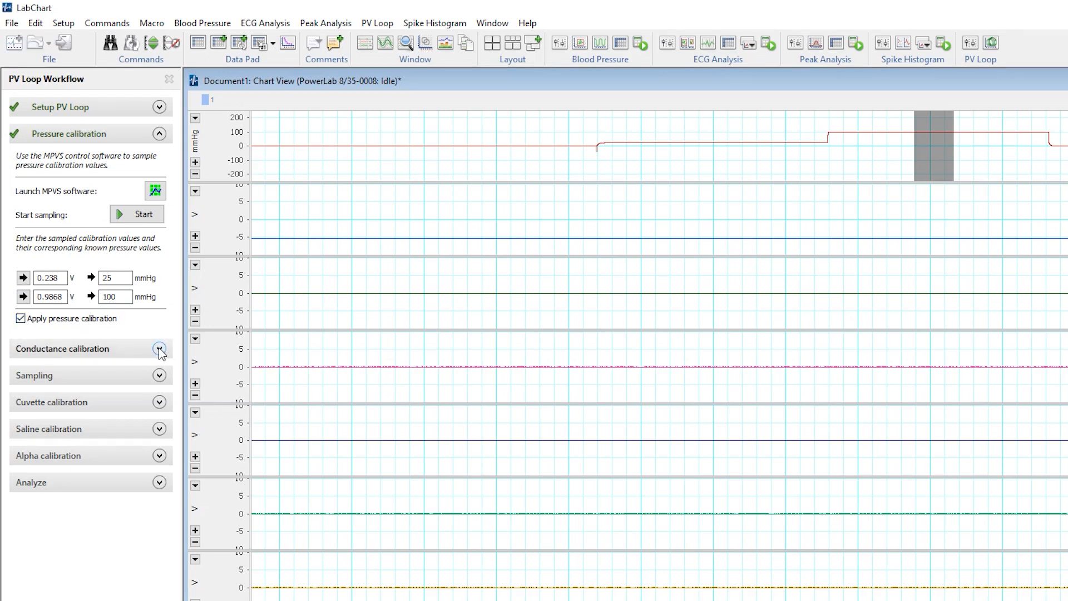
Step: Record conductance calibration while MPVS outputs 1.14 mS and 2.78 mS steps, then stop sampling
left_click(159, 349)
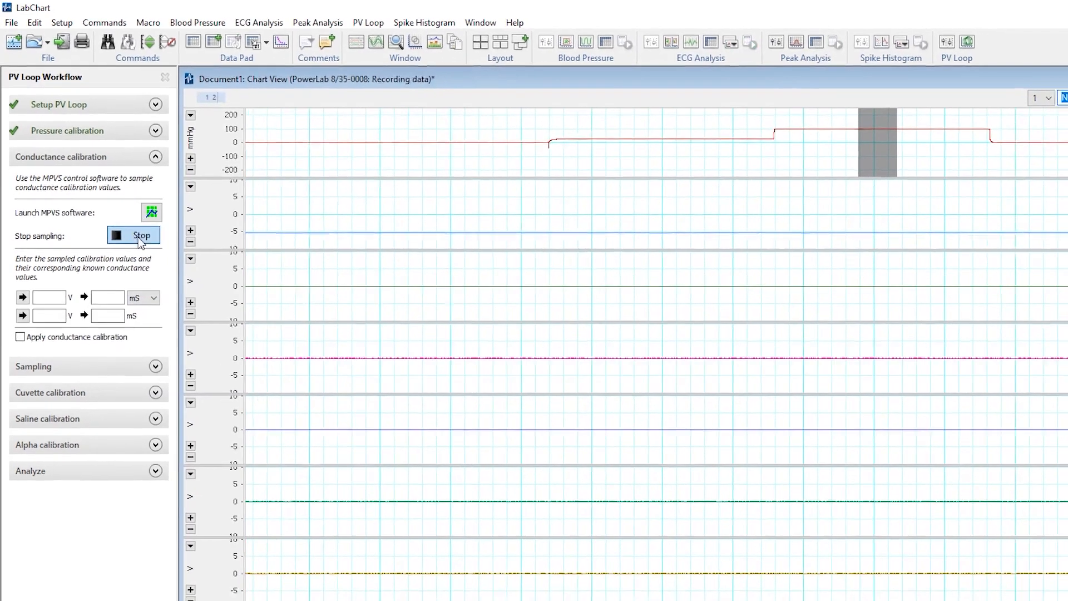
left_click(1043, 8)
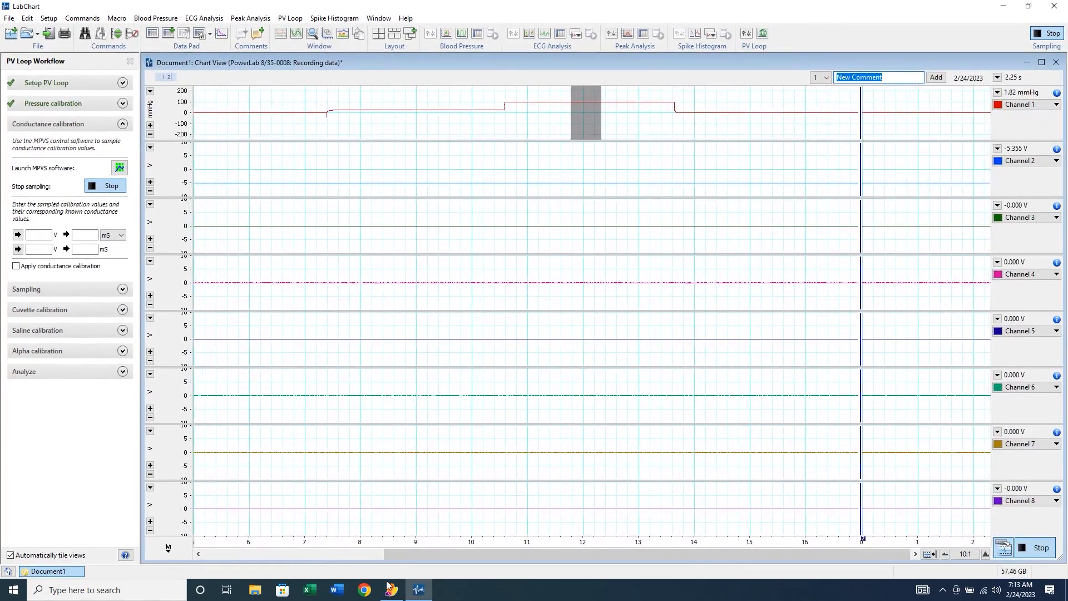
left_click(119, 168)
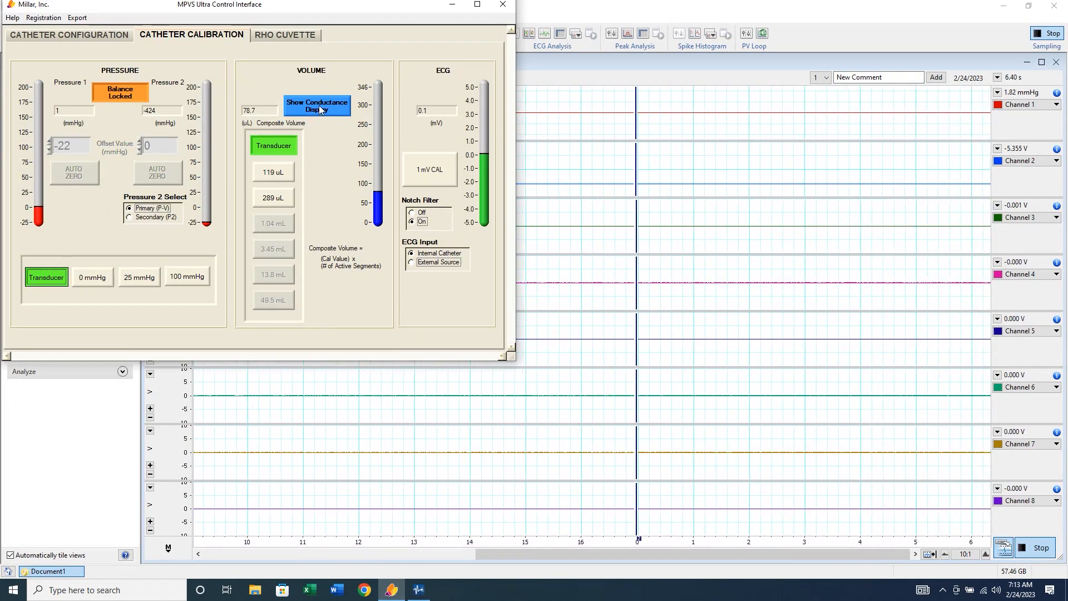
left_click(316, 106)
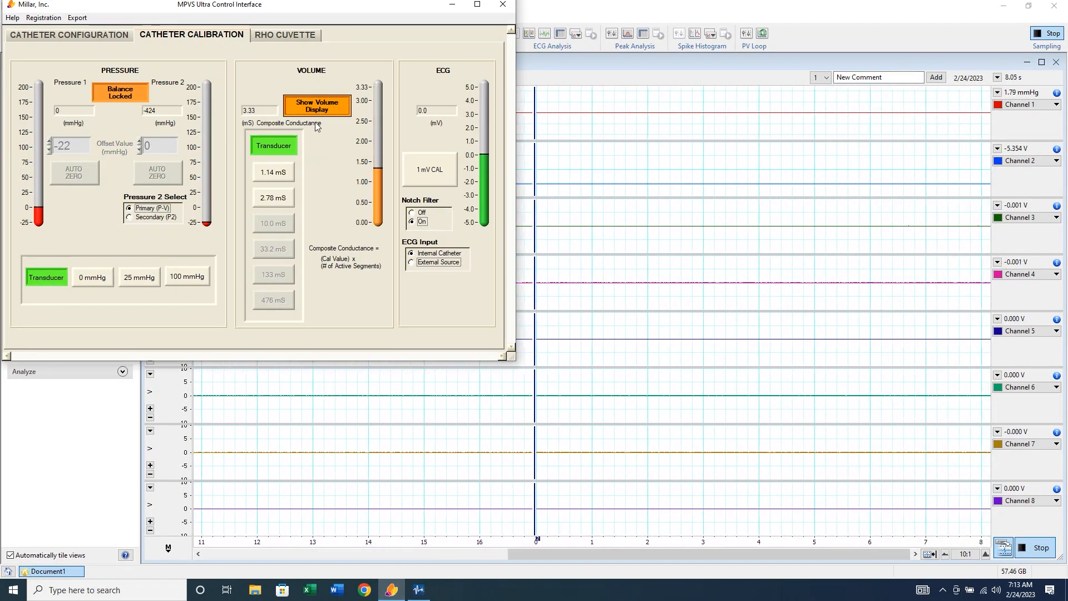
left_click(272, 171)
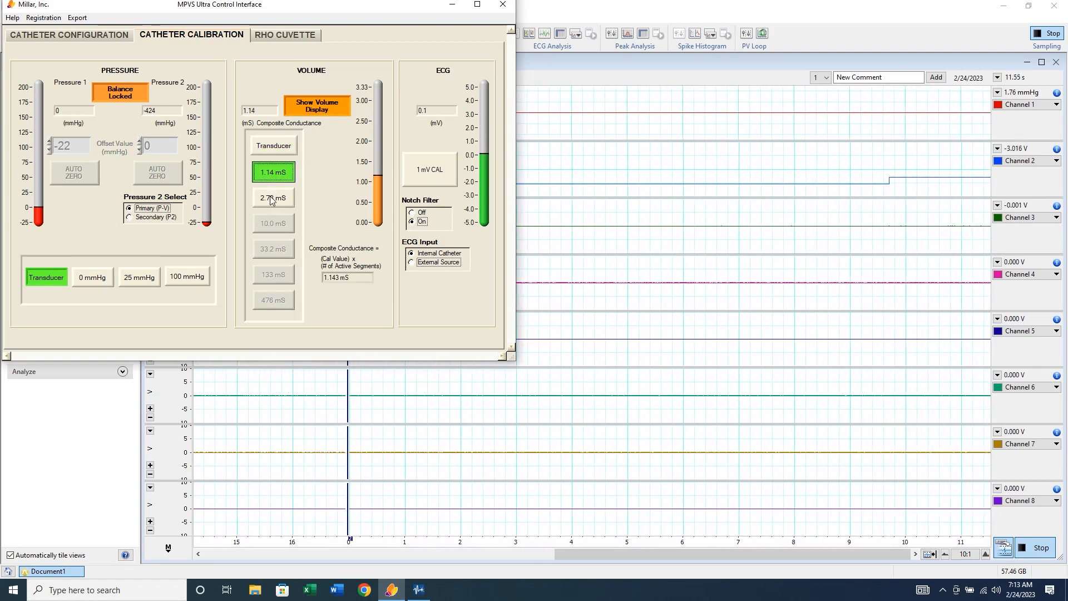
left_click(273, 198)
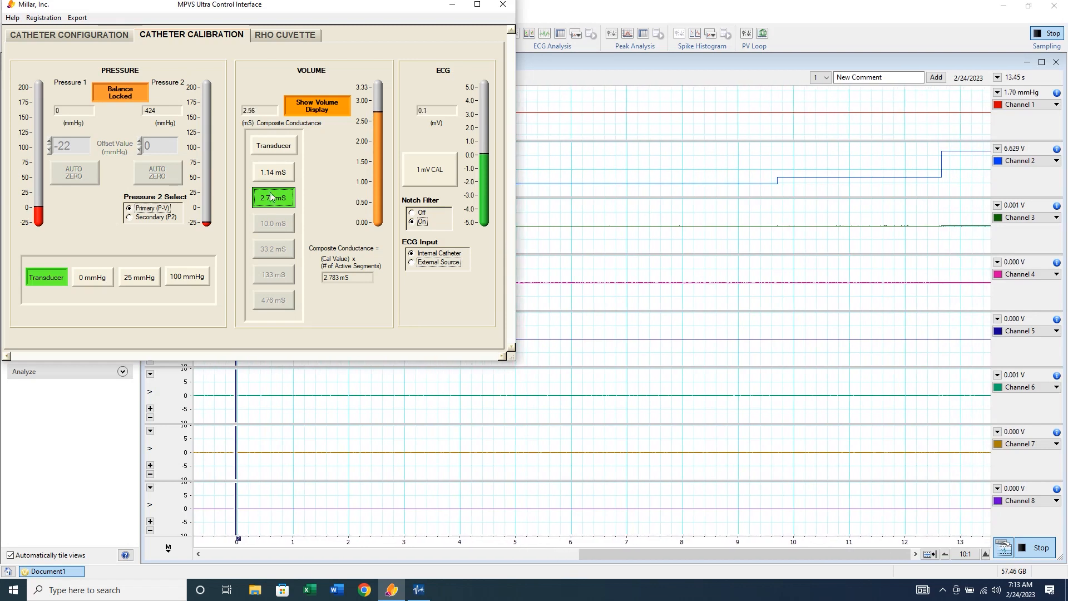
left_click(274, 145)
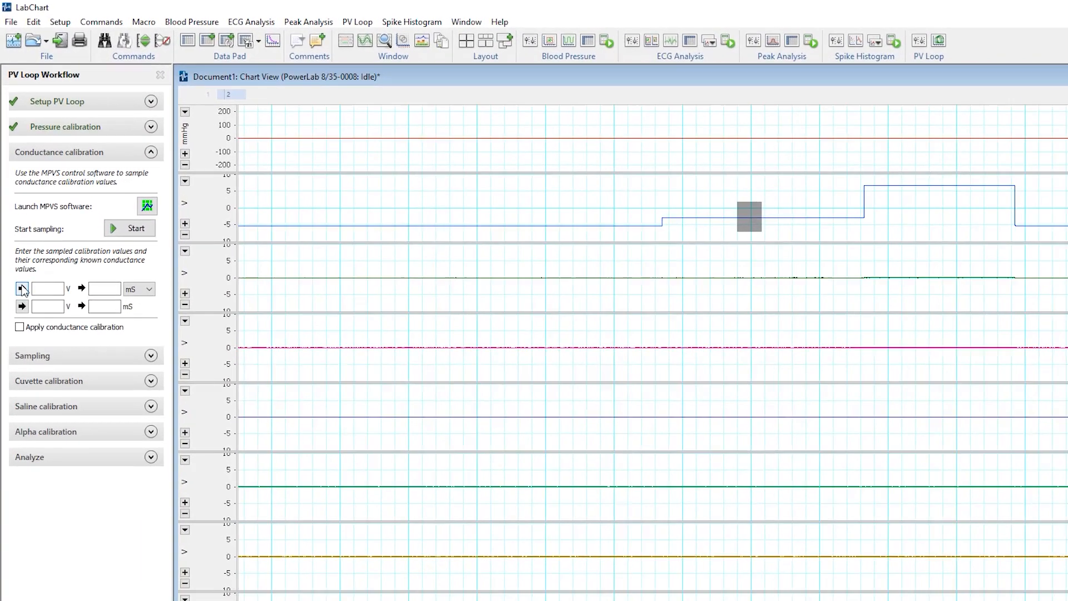
Step: Capture -3.017 V and 6.625 V step voltages and assign them 1.14 and 2.78 mS
left_click(22, 287)
type("1.14")
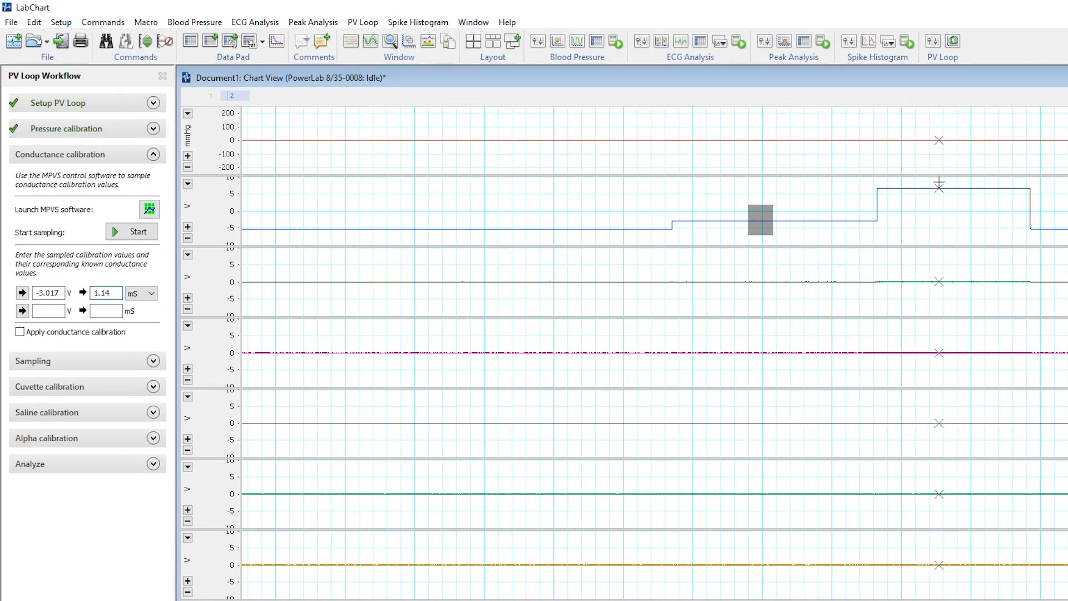
left_click(22, 310)
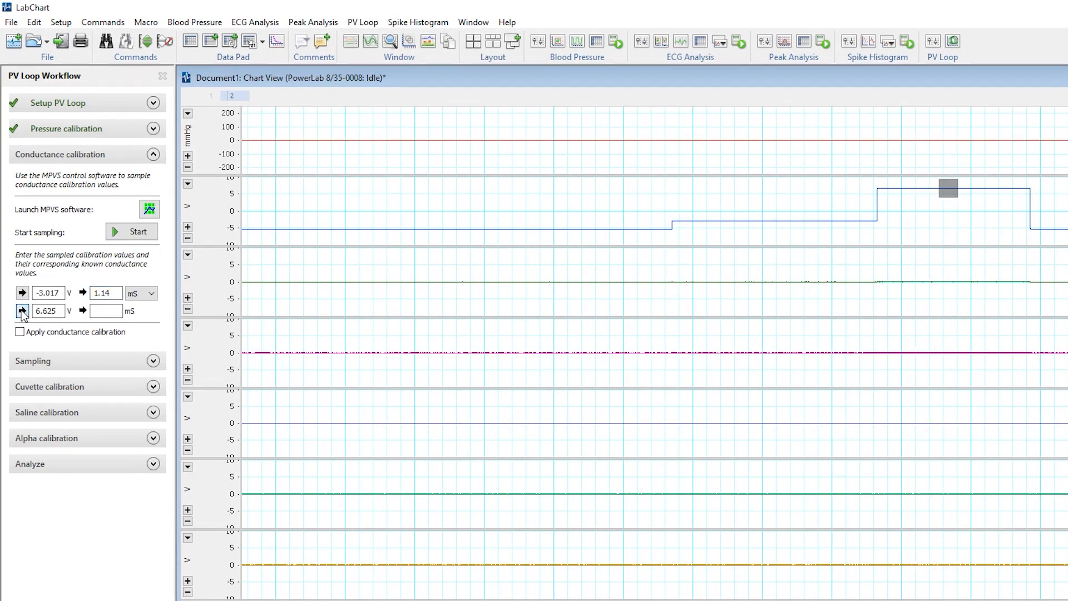
type("2.78")
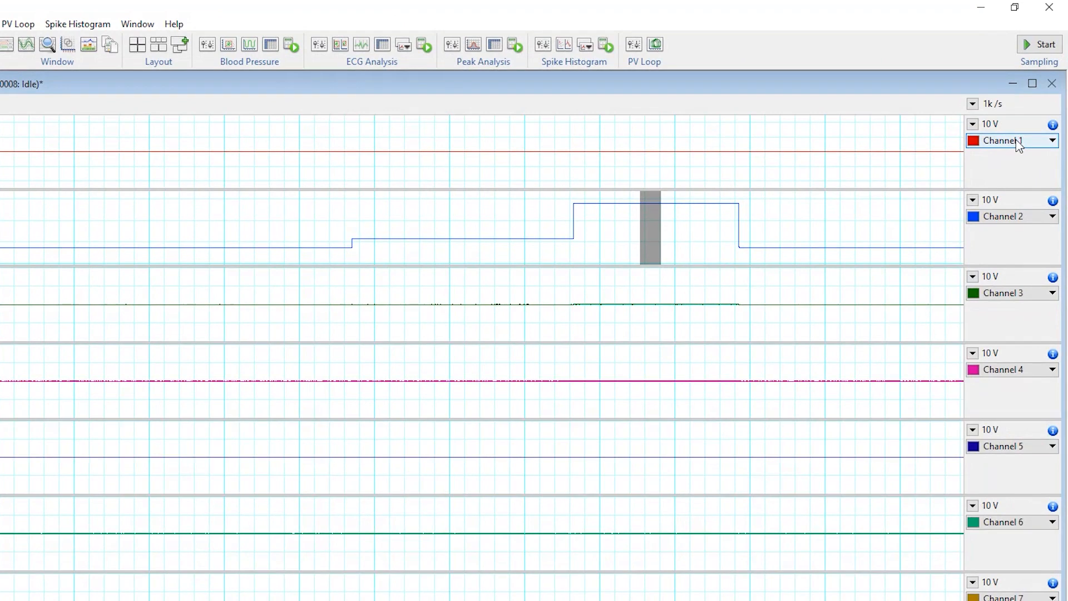
Step: Rename channel 1 to Pressure and channel 2 to Volume
left_click(1055, 141)
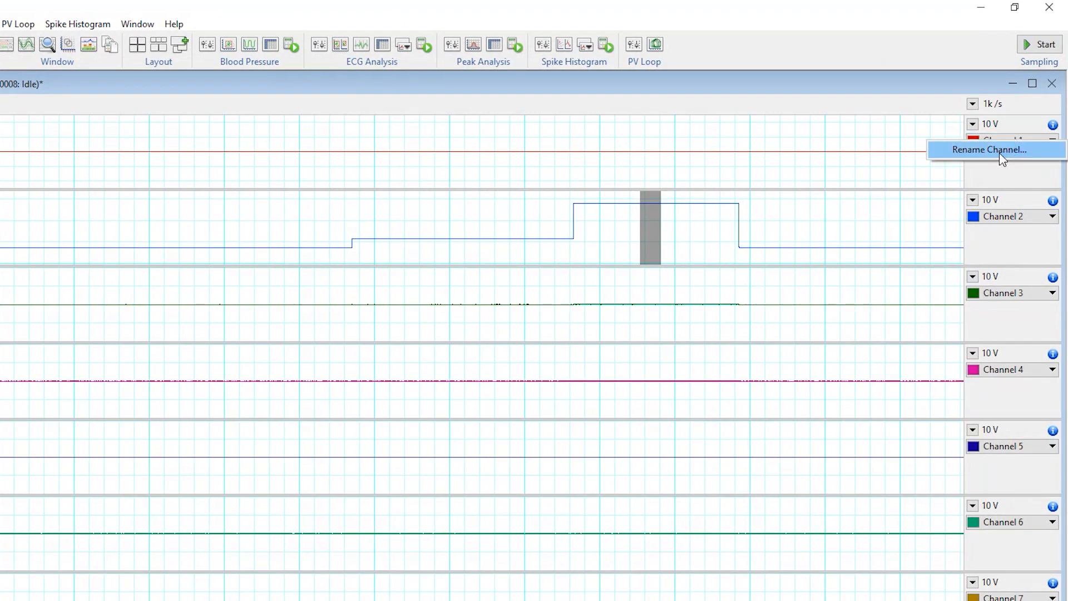
left_click(989, 149)
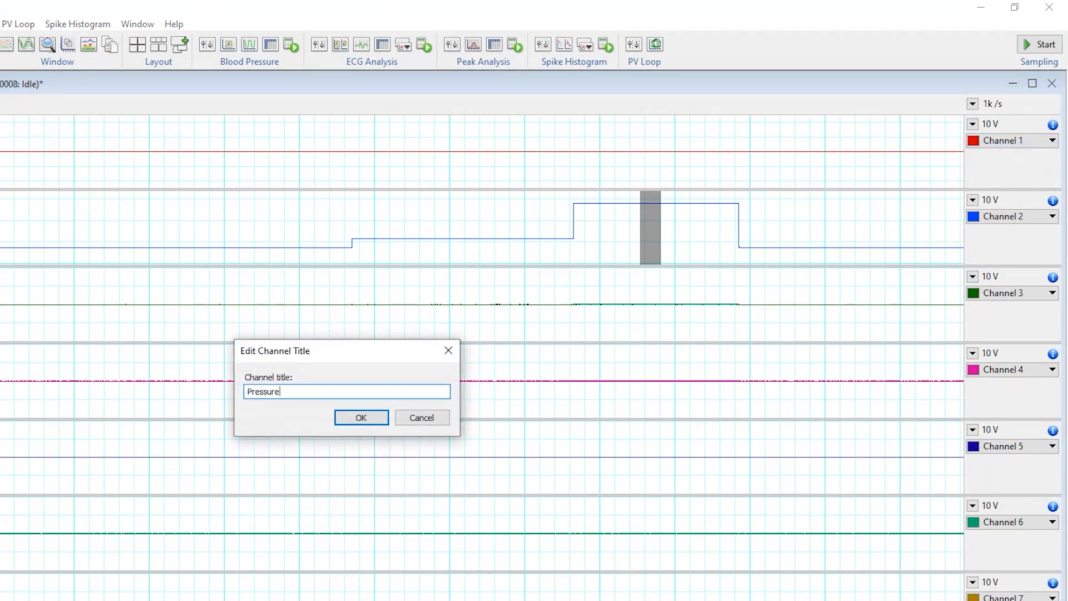
left_click(361, 418)
type("Vo")
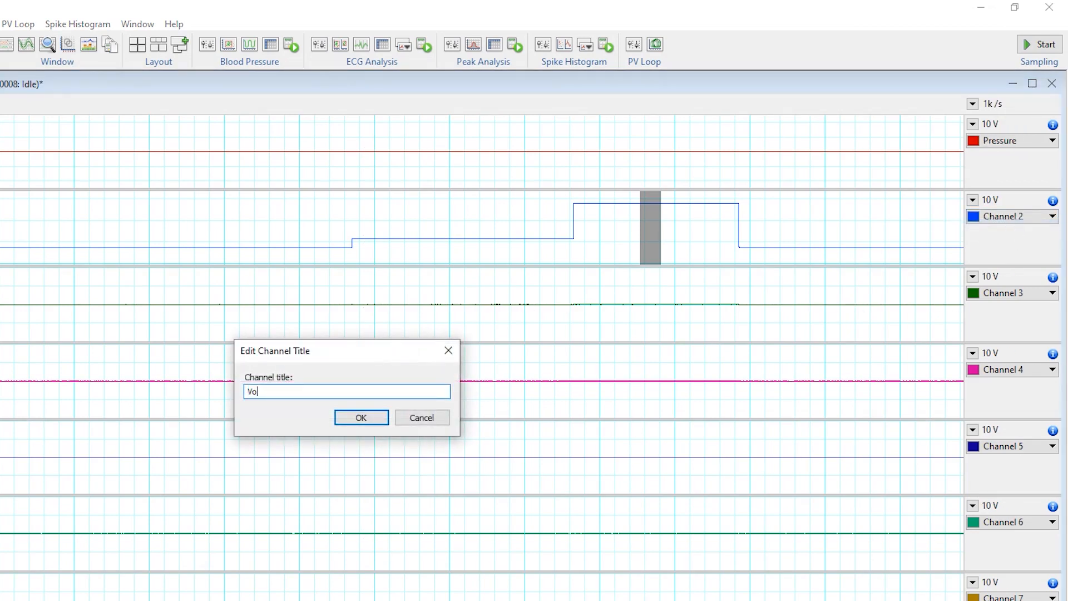
left_click(361, 417)
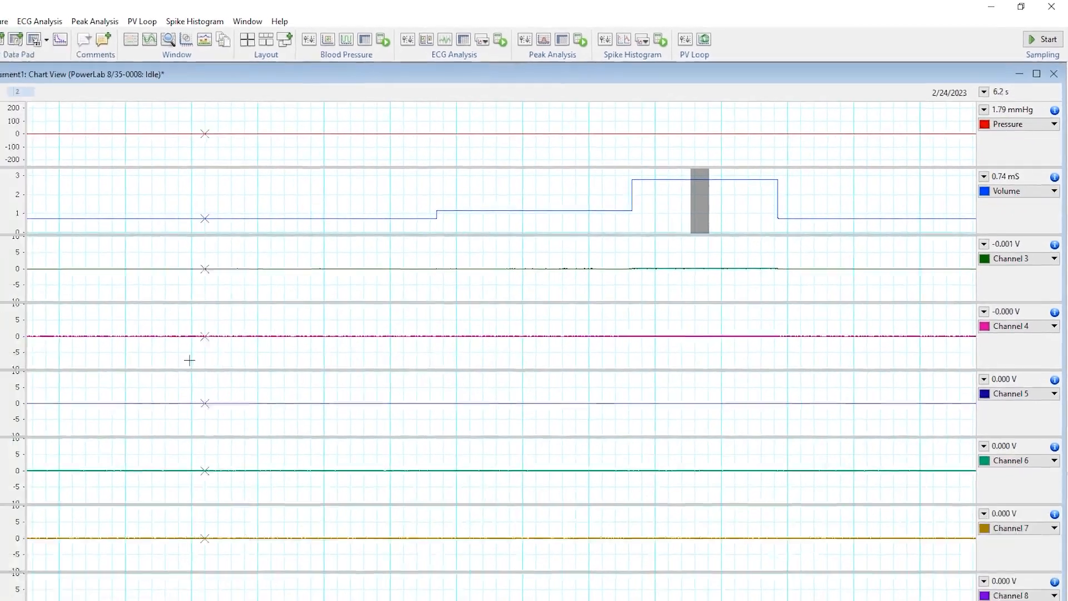